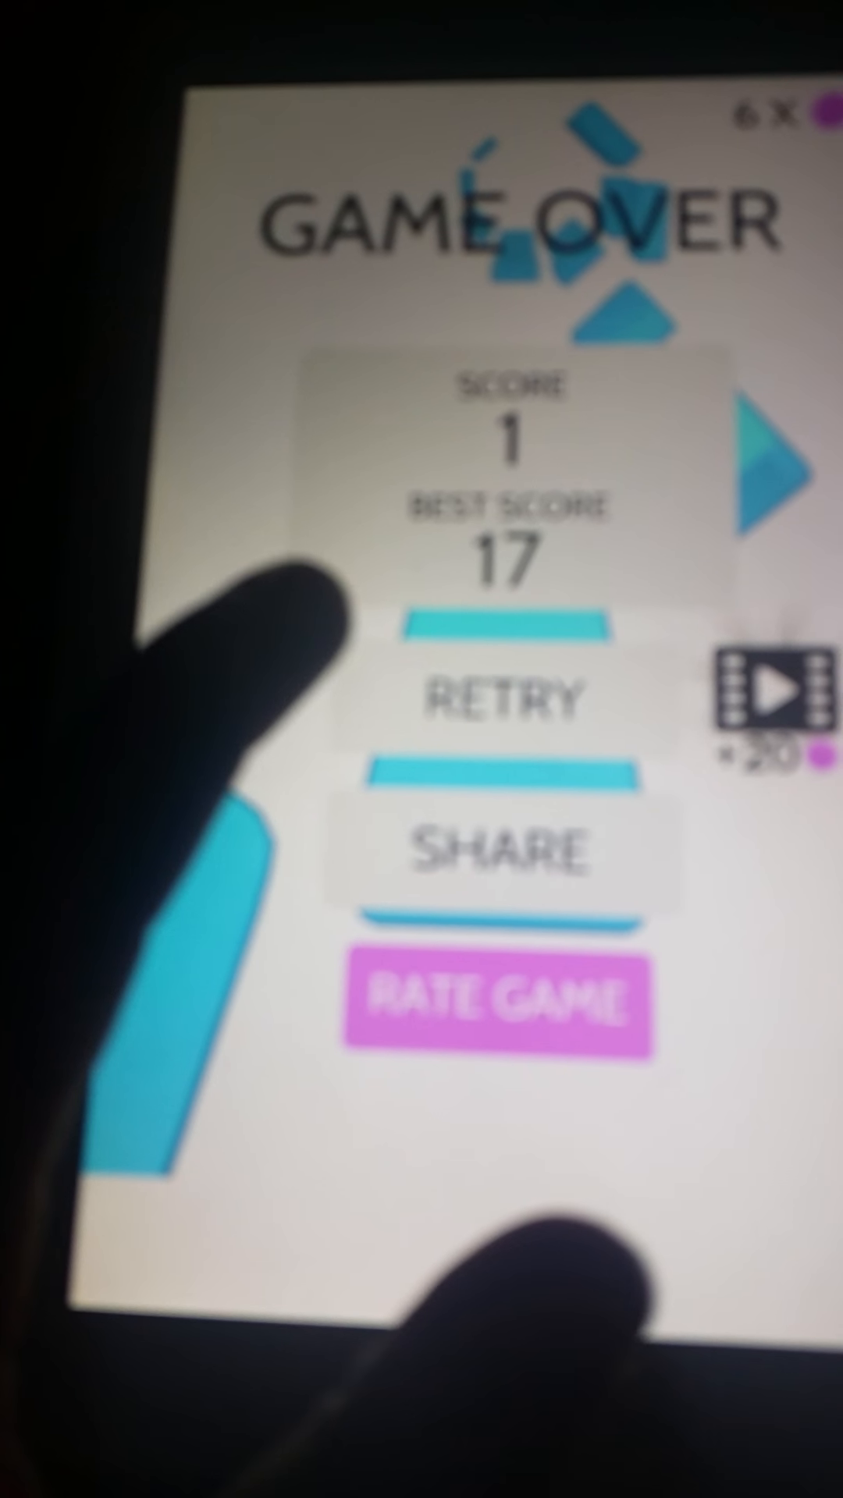
{"action": "left_click", "coordinate": [506, 695]}
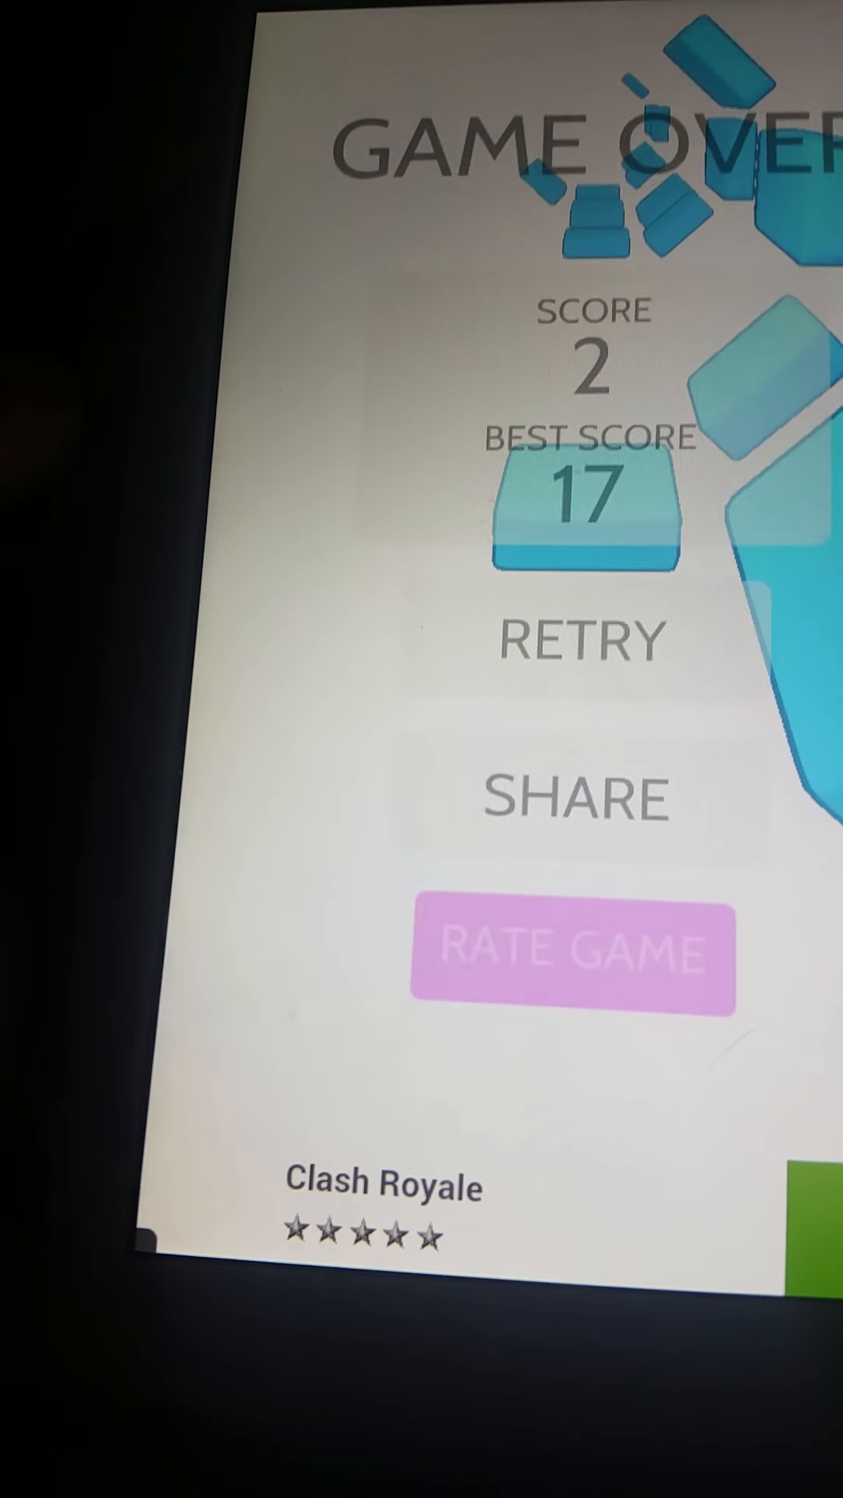
{"action": "left_click", "coordinate": [573, 640]}
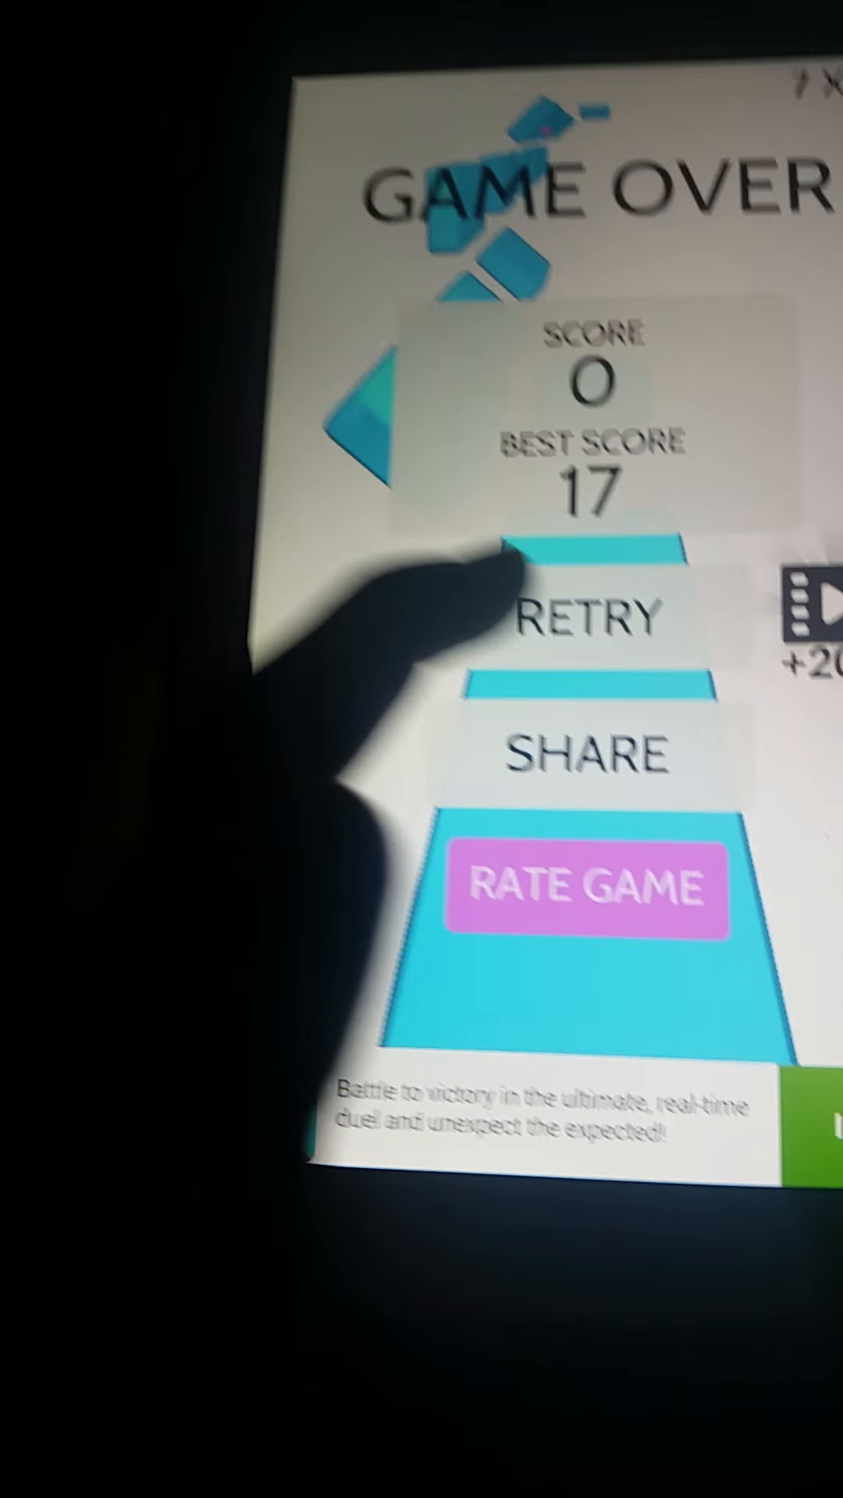
{"action": "left_click", "coordinate": [593, 616]}
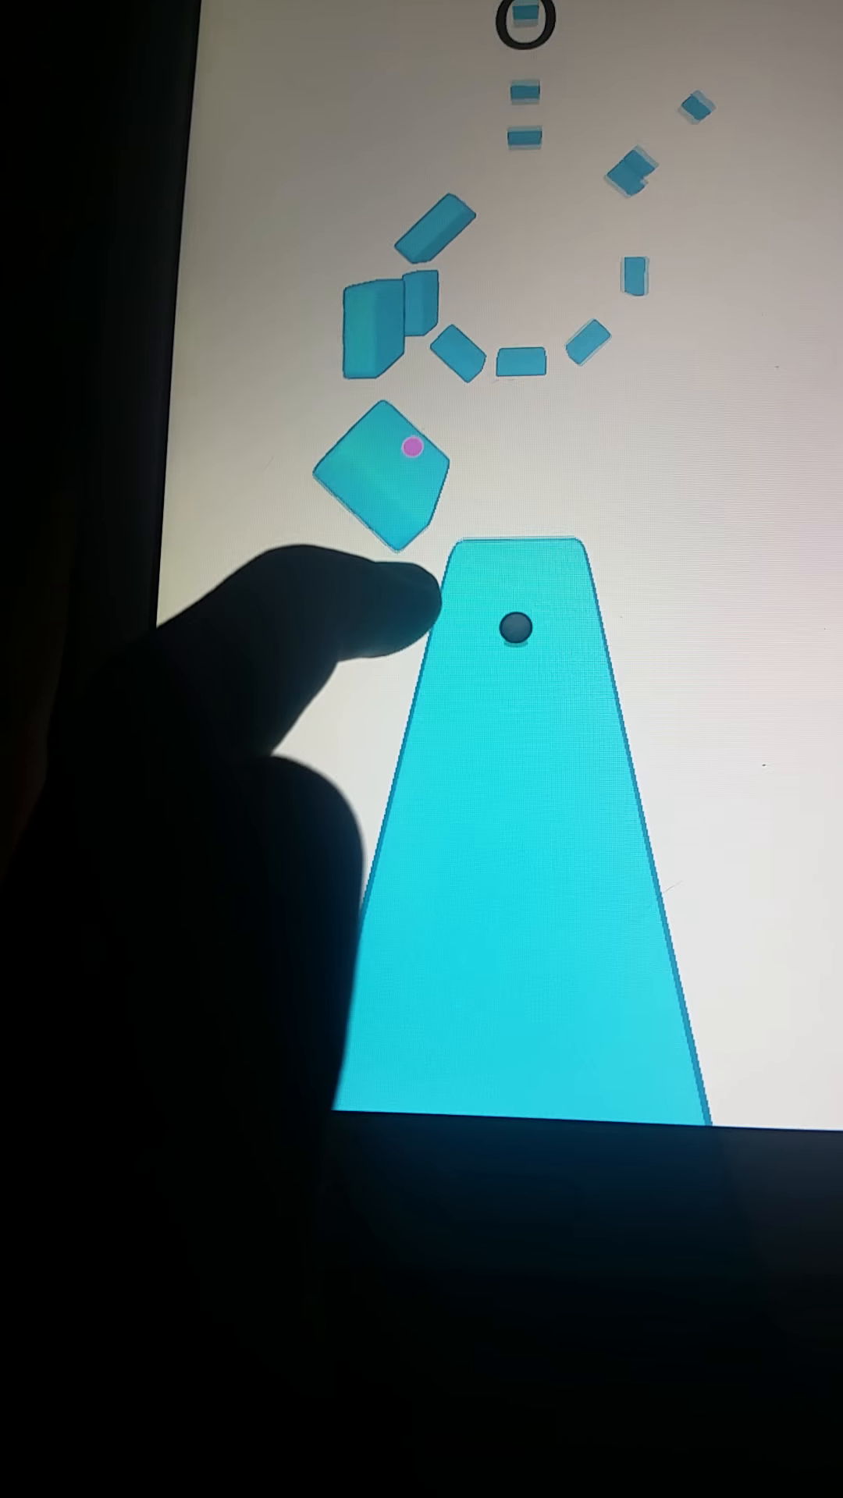